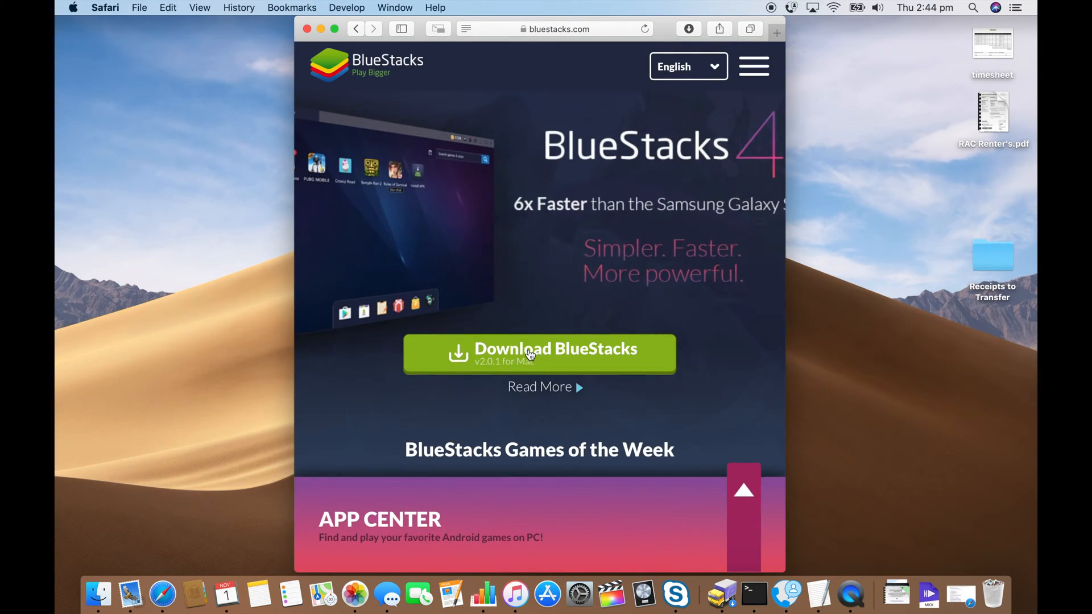
Download the BlueStacks Mac installer from bluestacks.com and open the downloaded .dmg.
left_click(539, 354)
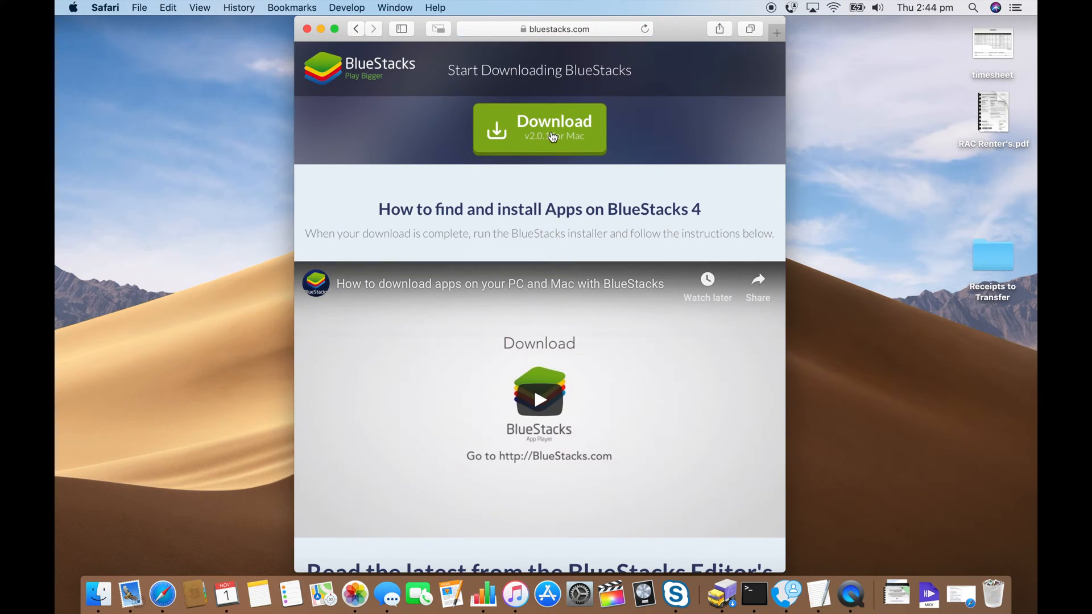
left_click(552, 129)
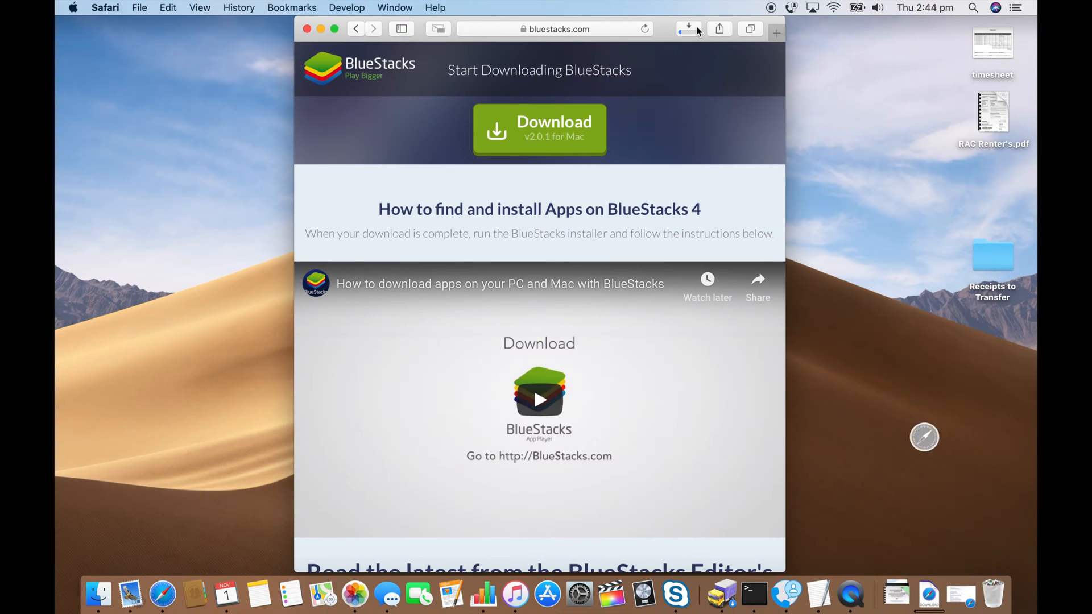
left_click(688, 29)
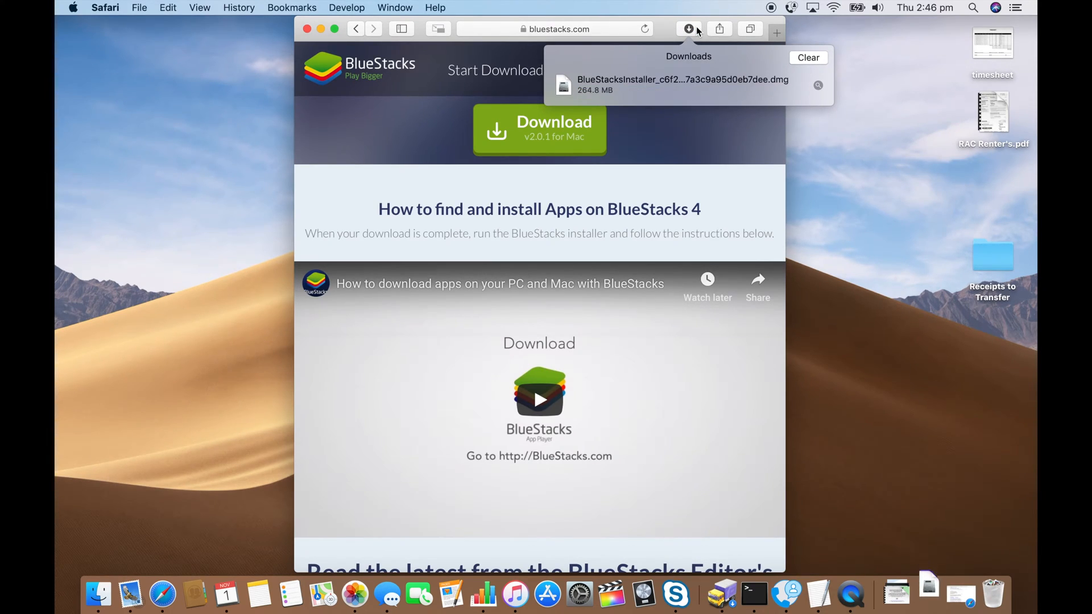
double_click(688, 80)
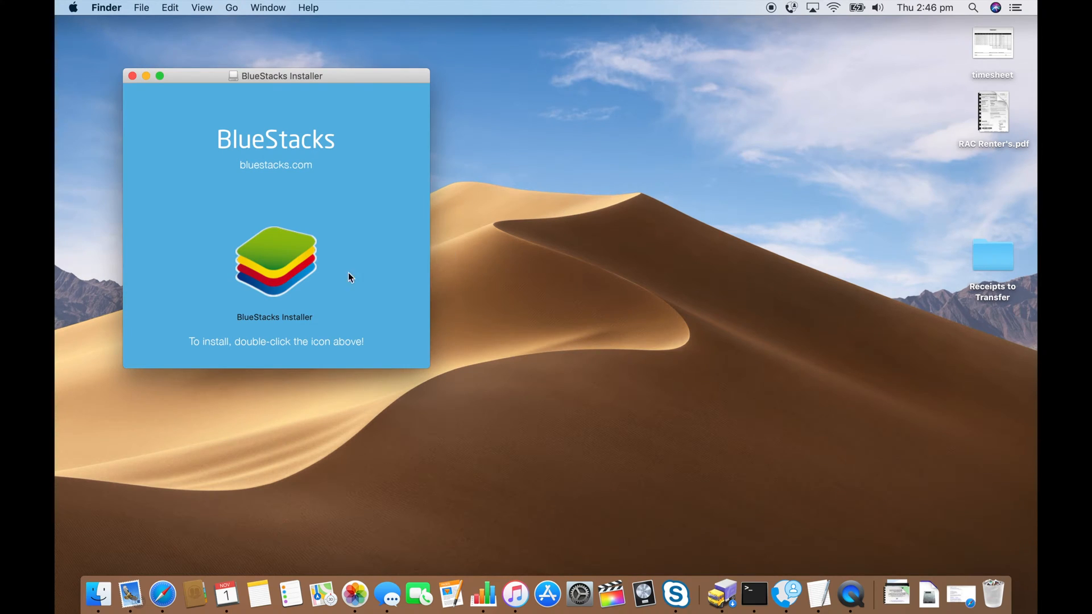
Launch the BlueStacks Installer from the disk image until its welcome screen appears.
left_click(274, 262)
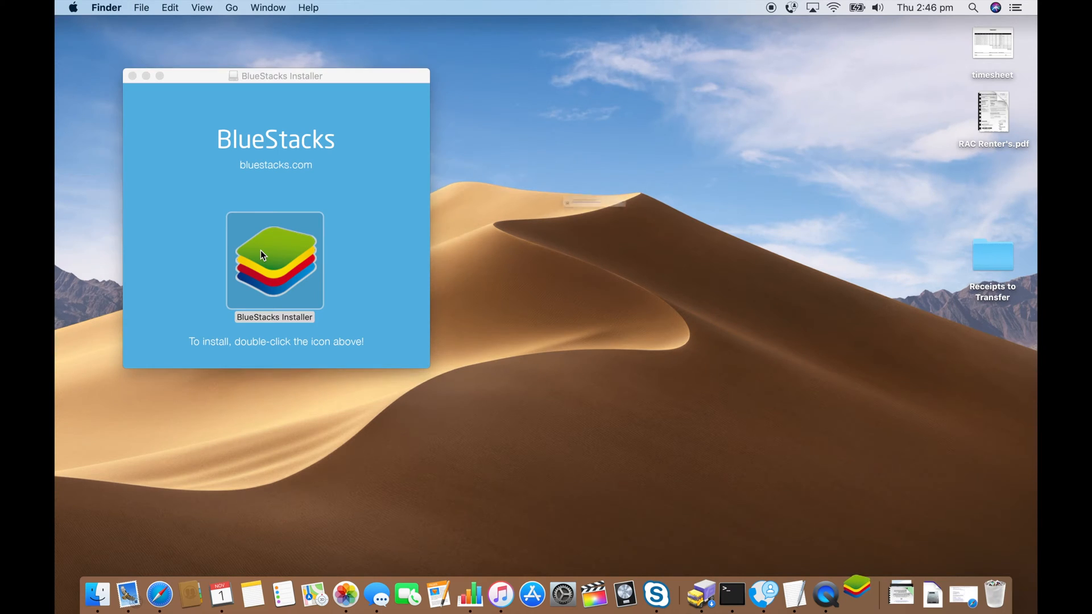
double_click(274, 262)
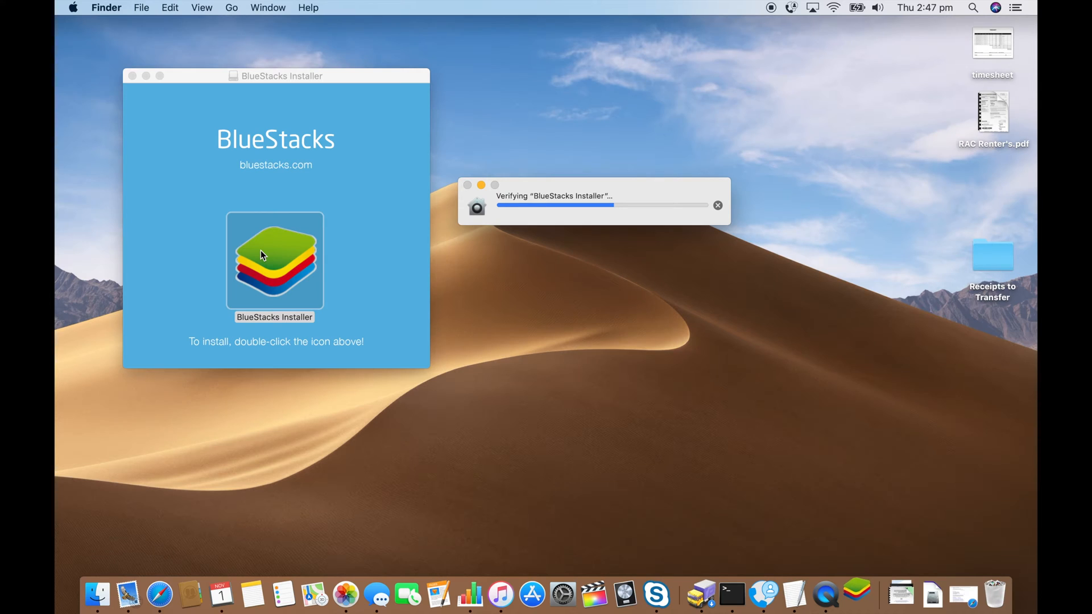
double_click(274, 262)
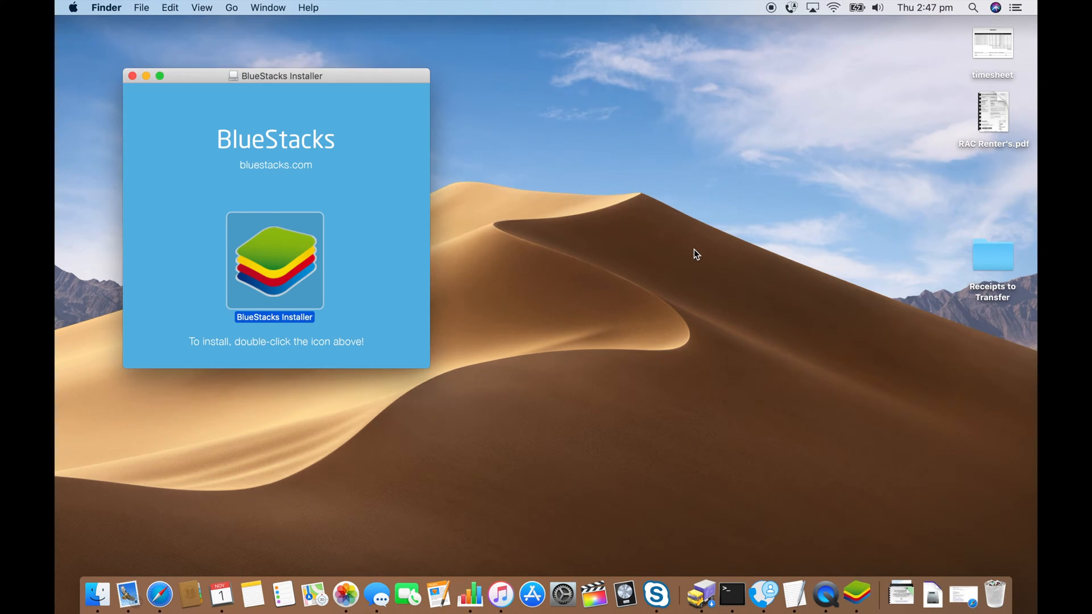
double_click(274, 262)
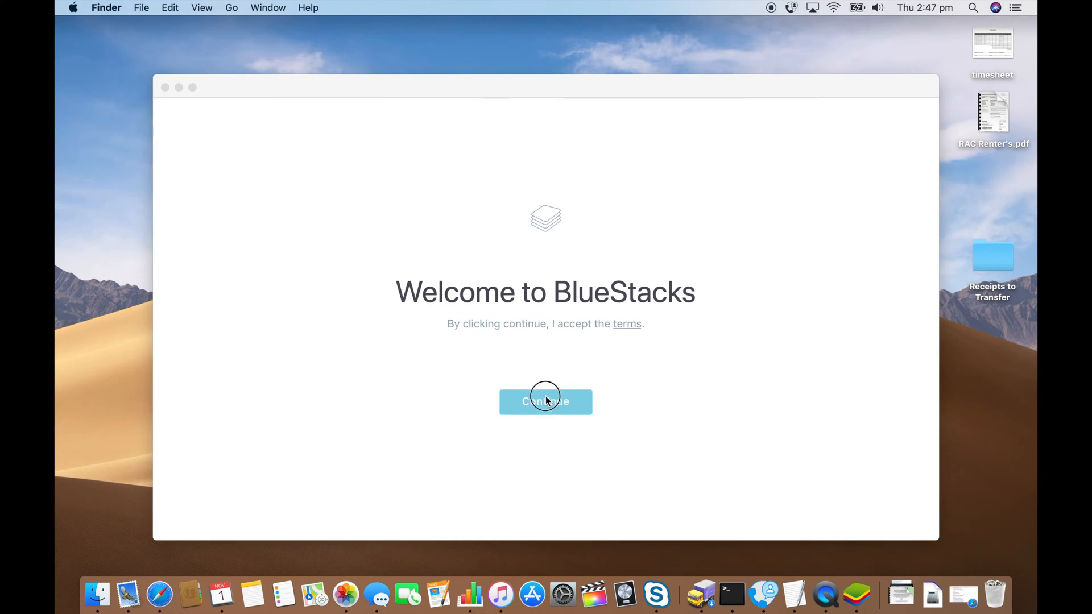
Accept the BlueStacks terms and run the installation through to Google Account Setup.
left_click(546, 402)
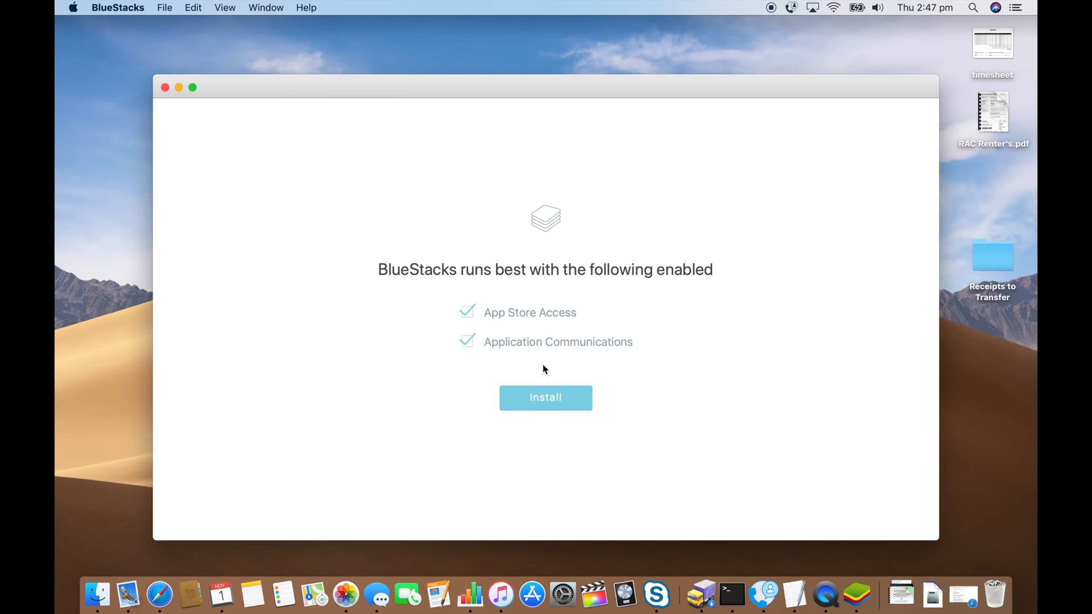
left_click(546, 398)
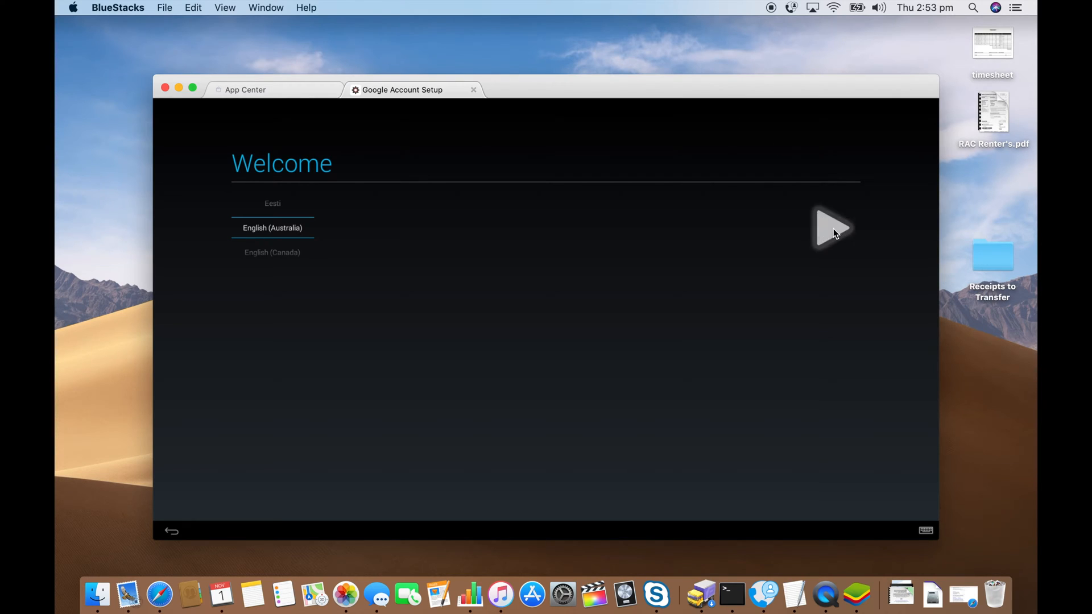
Finish Android setup with English (Australia), existing Google account, default services, date and owner name.
left_click(830, 231)
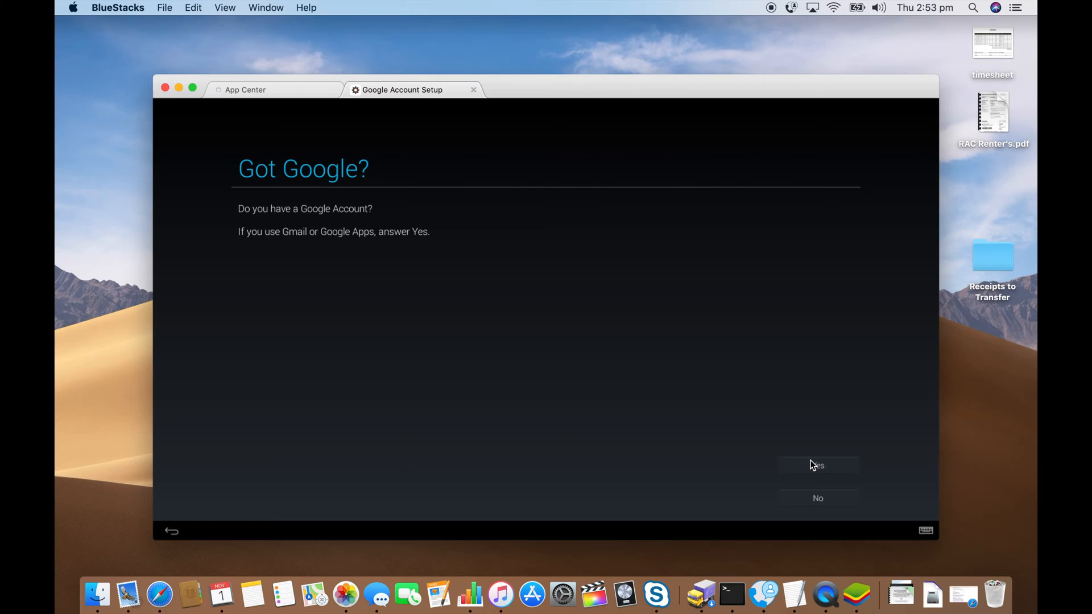
left_click(817, 465)
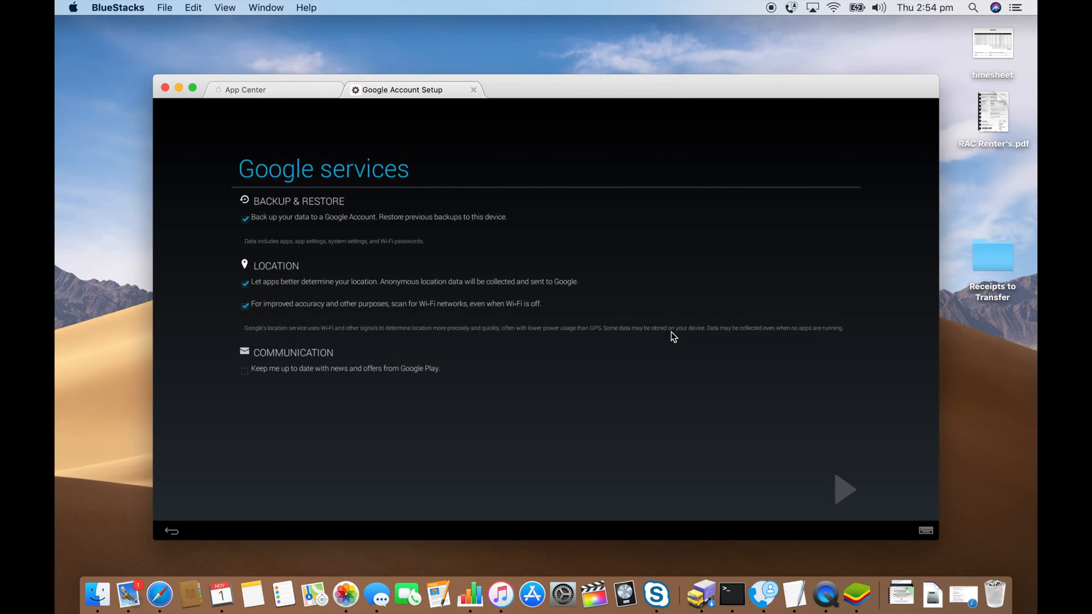
mouse_move(843, 500)
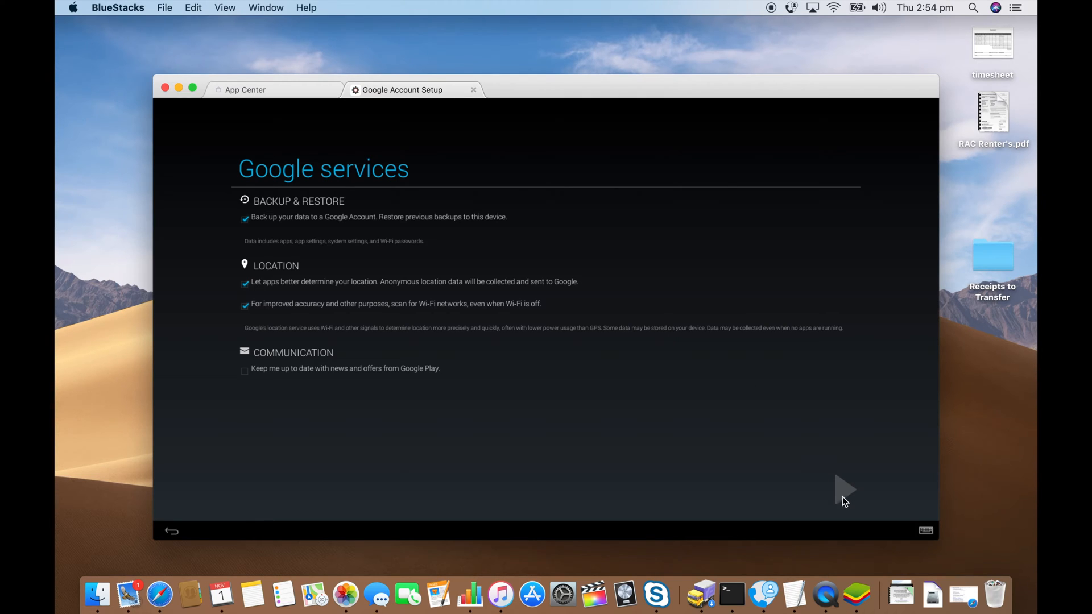
left_click(845, 489)
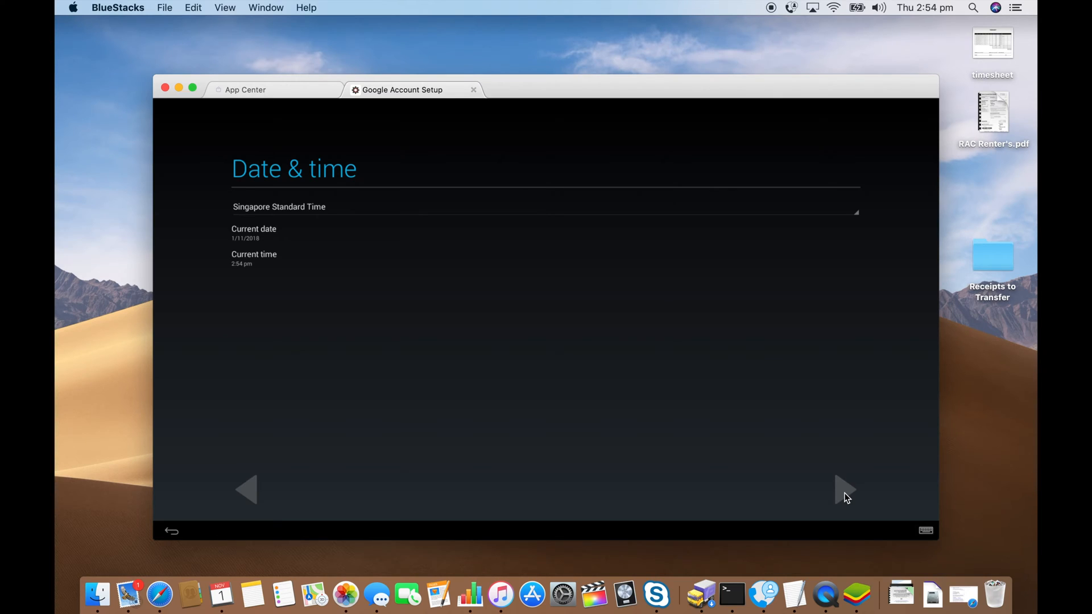
left_click(847, 490)
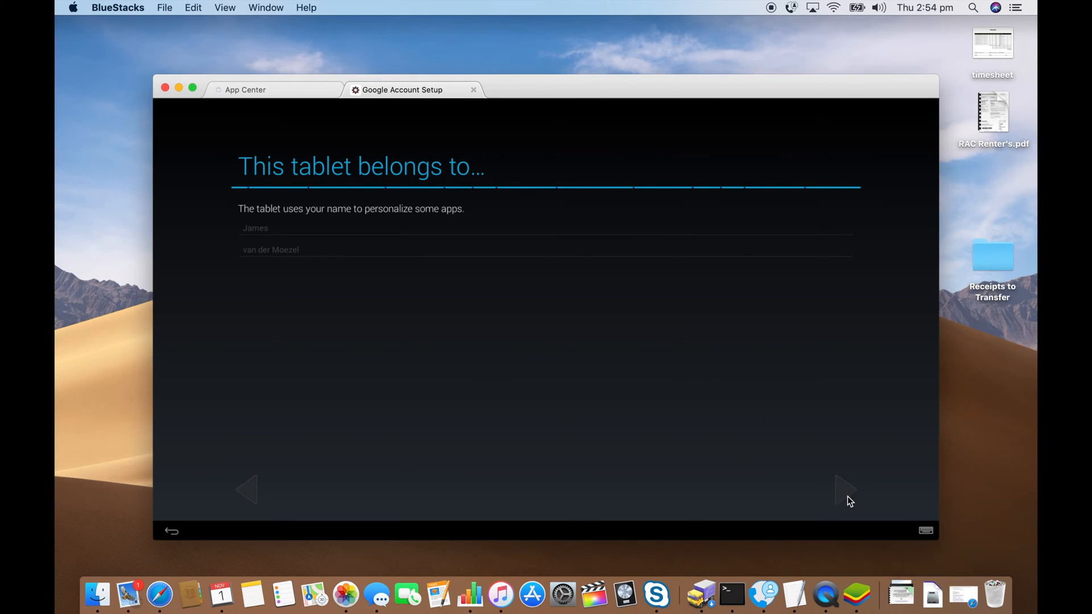
left_click(843, 492)
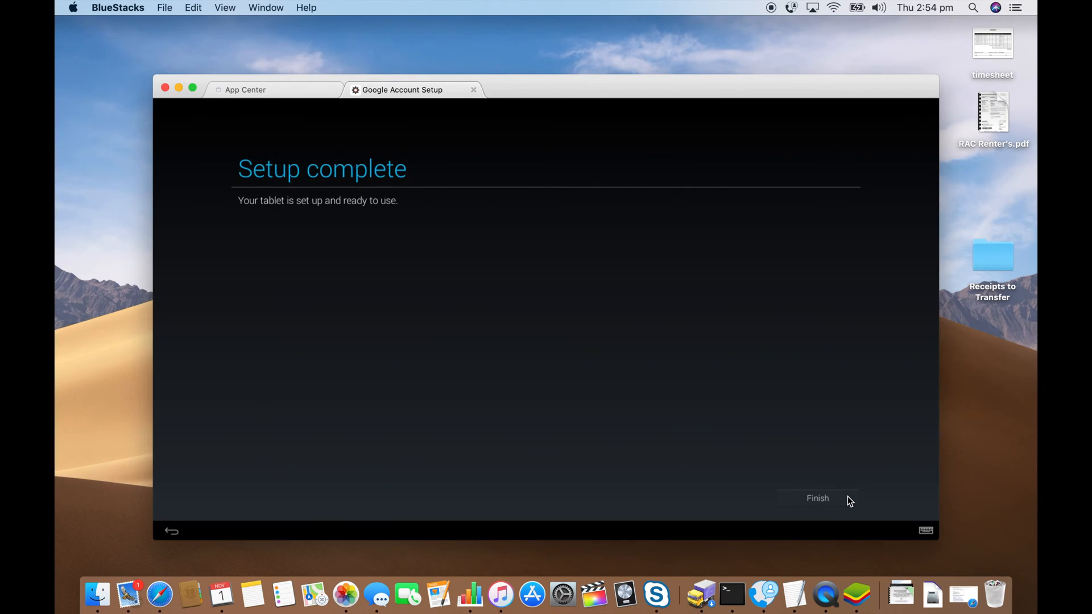
left_click(816, 498)
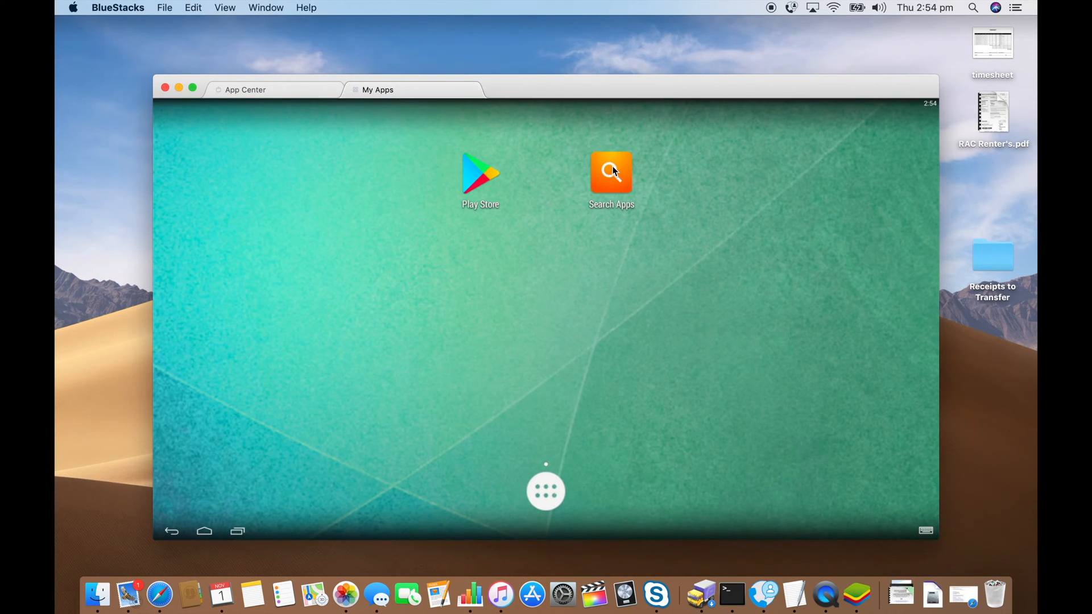
Search the Play Store for 'whatsapp' and open the WhatsApp Messenger page.
type("whats")
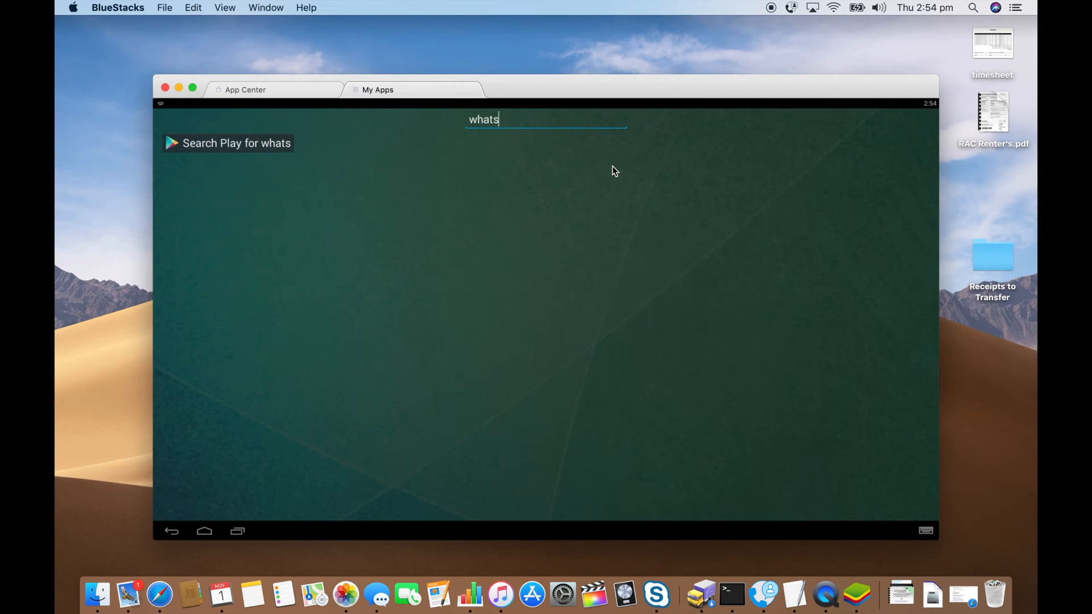
type("app")
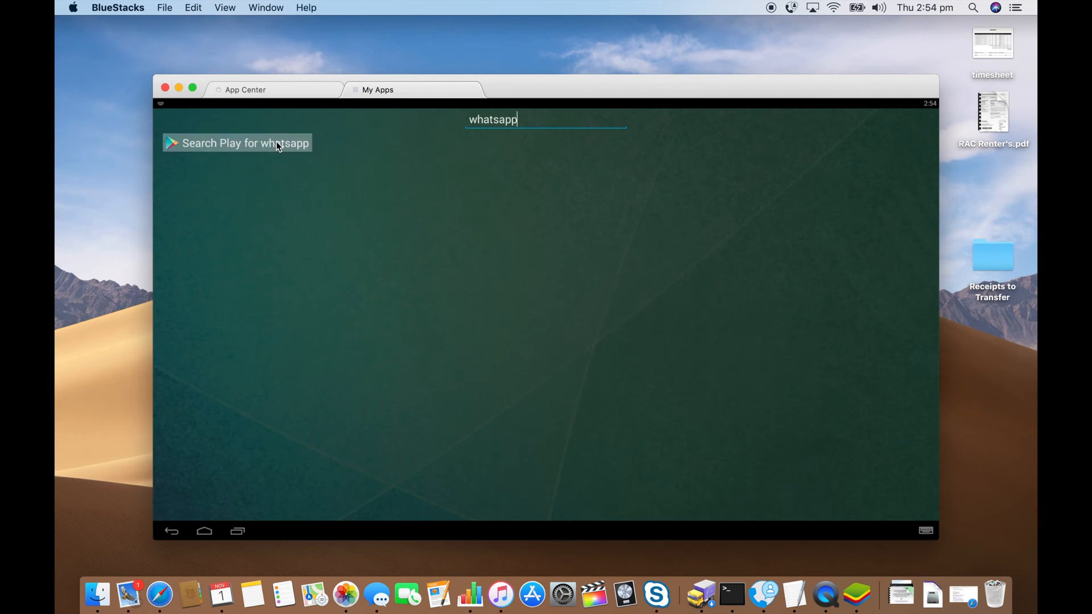
left_click(239, 144)
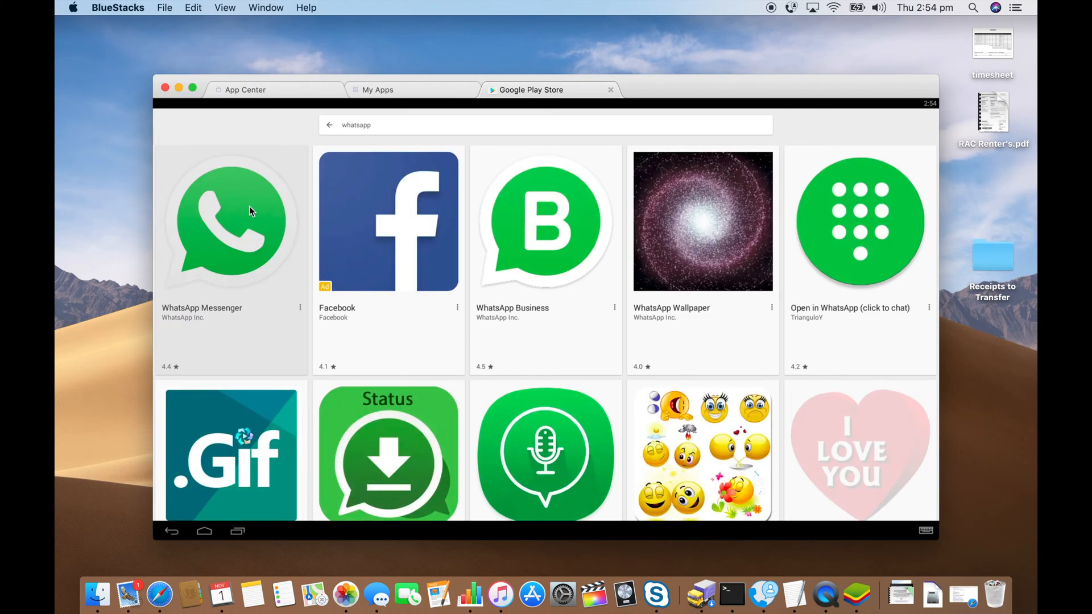
left_click(229, 219)
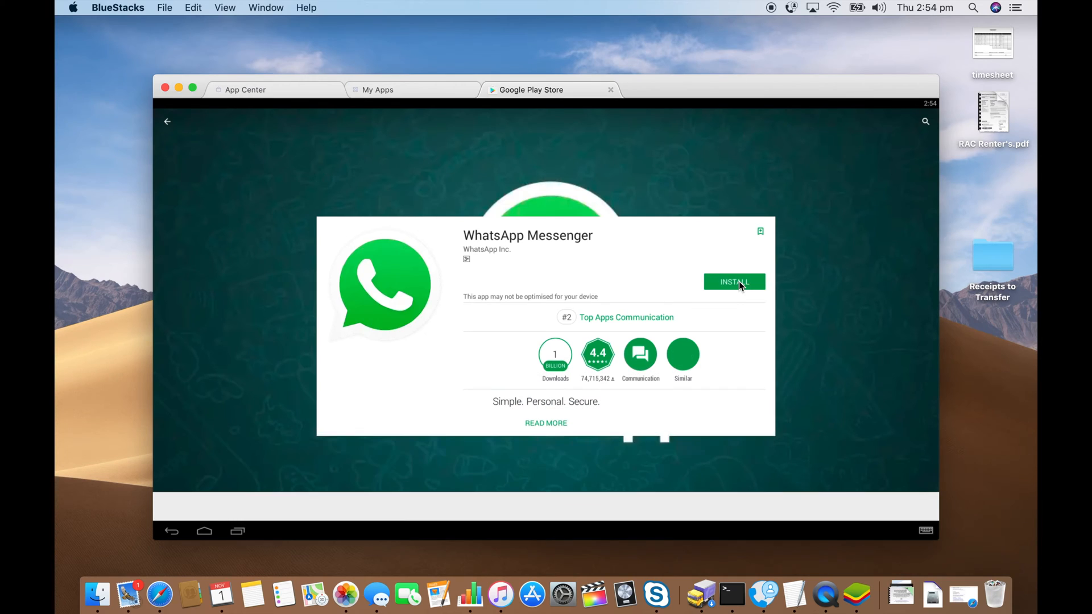
Install WhatsApp Messenger, accepting its requested permissions.
left_click(735, 282)
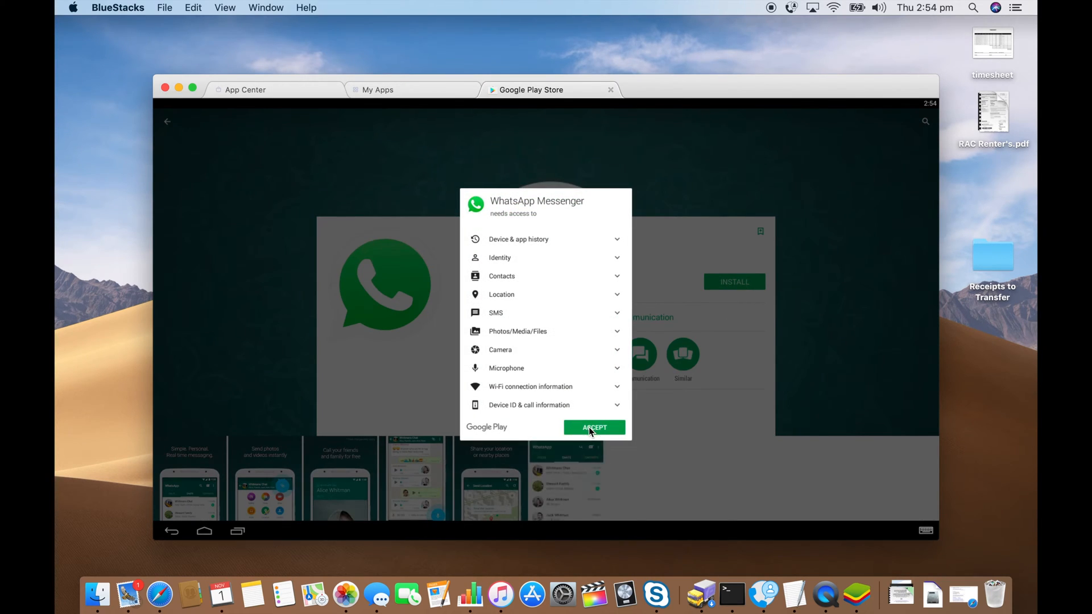
left_click(594, 426)
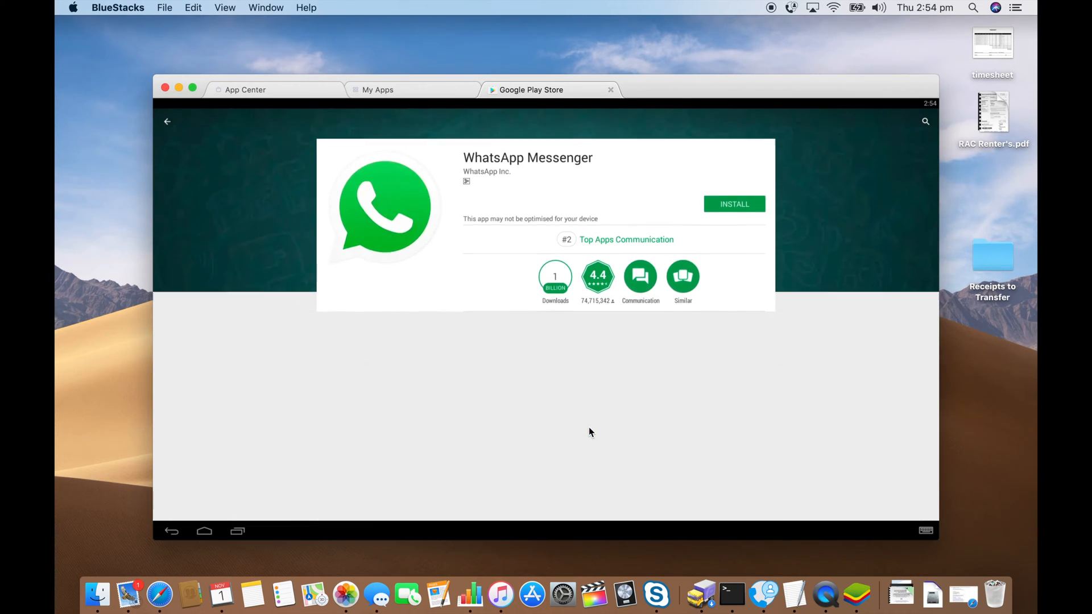
left_click(735, 204)
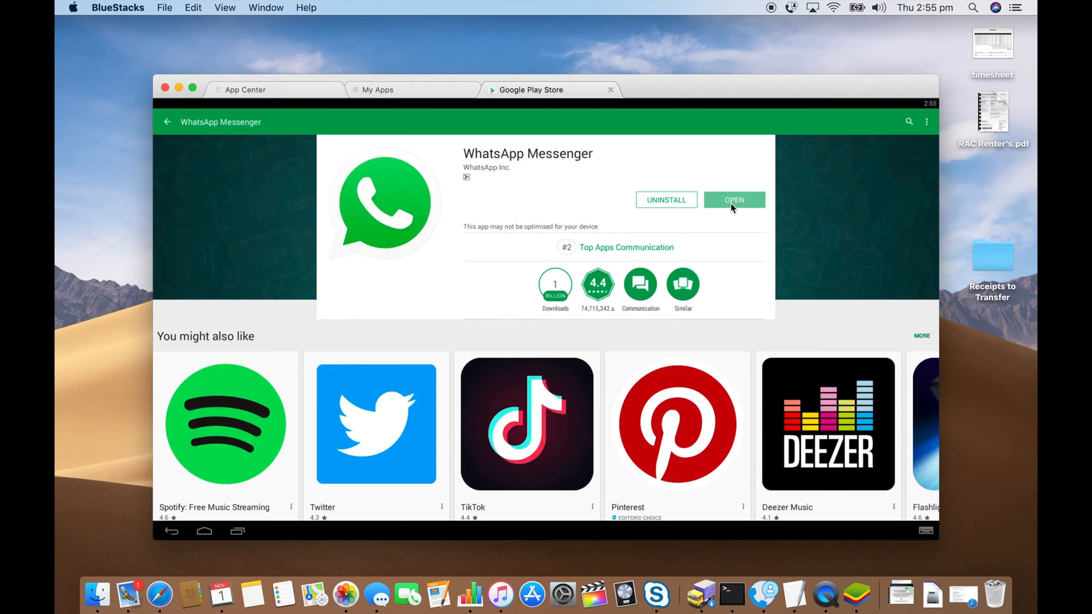
Launch WhatsApp and agree to its terms of service.
left_click(734, 199)
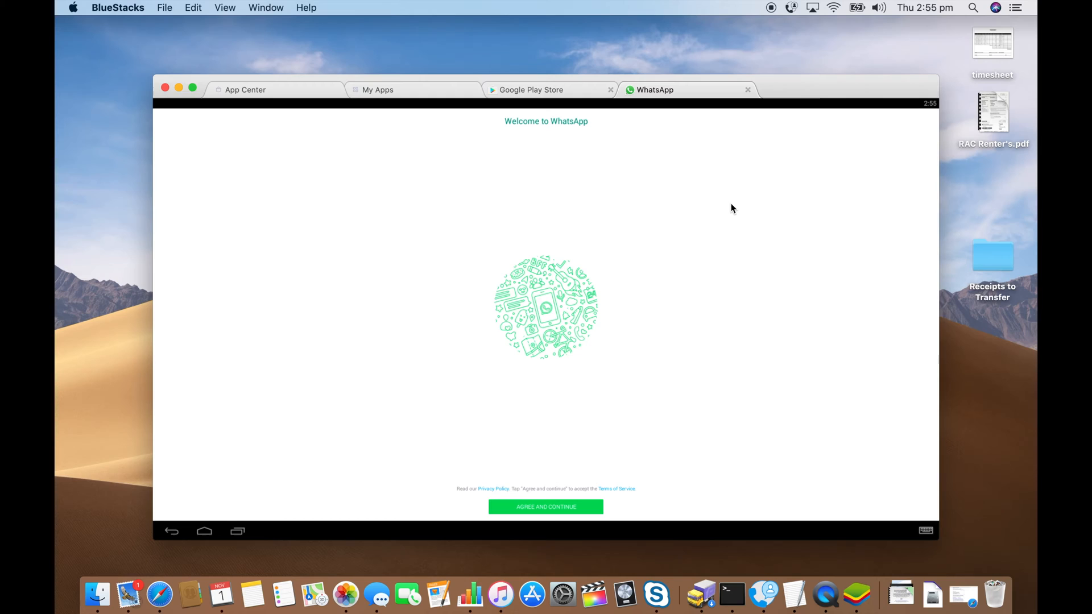
left_click(546, 507)
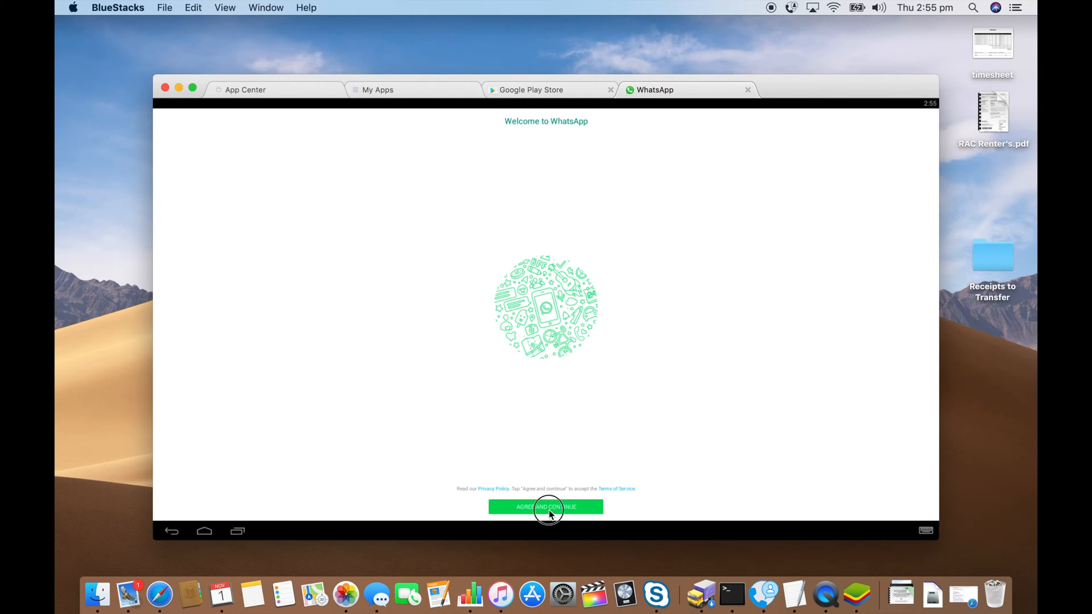
left_click(546, 508)
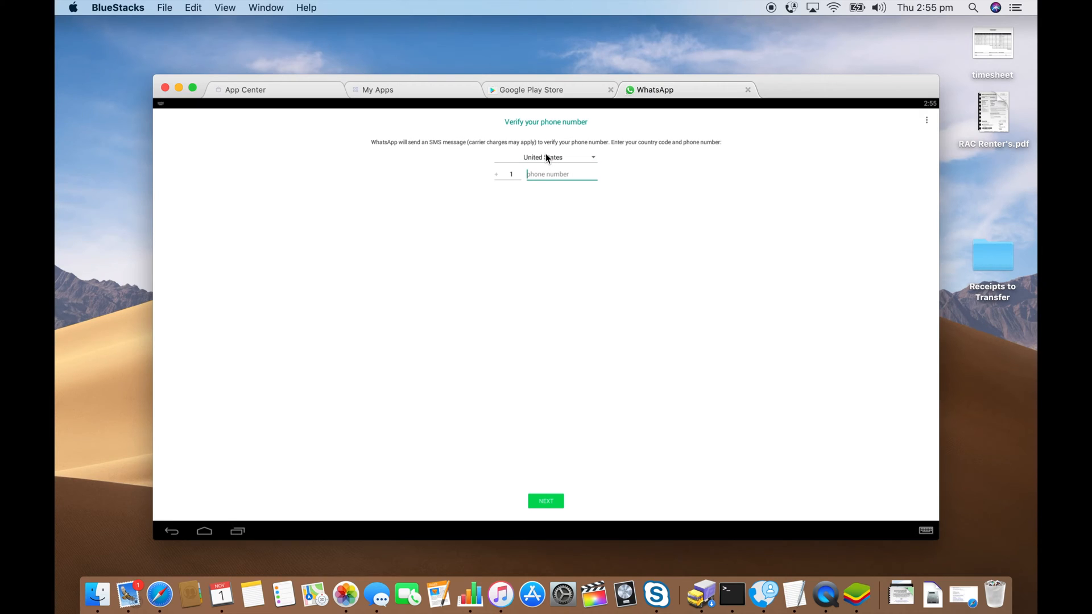
Set the country to Australia and enter the phone number for verification.
left_click(546, 157)
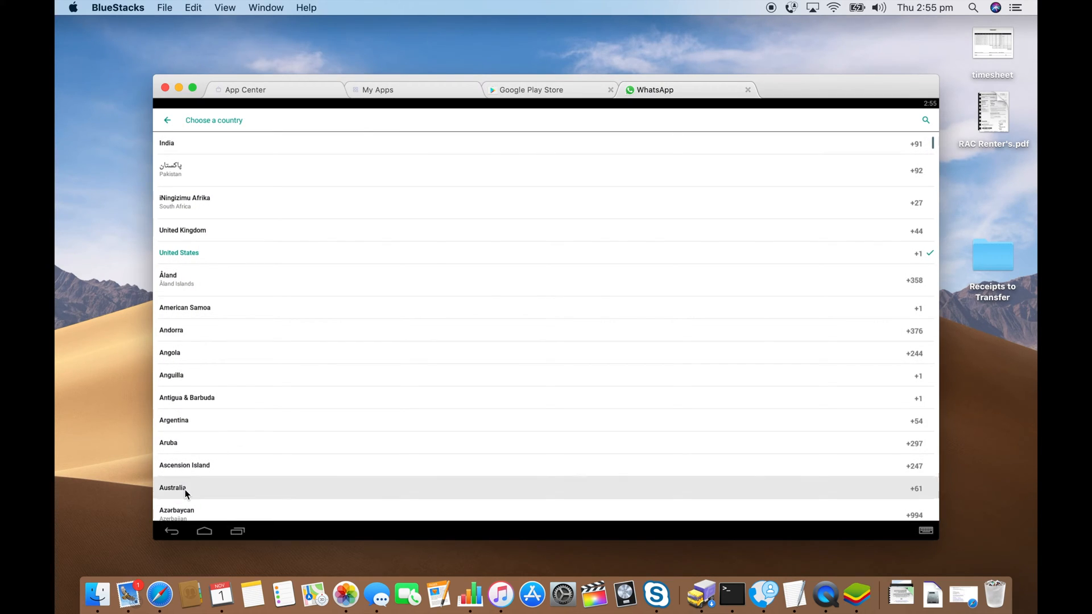
left_click(173, 487)
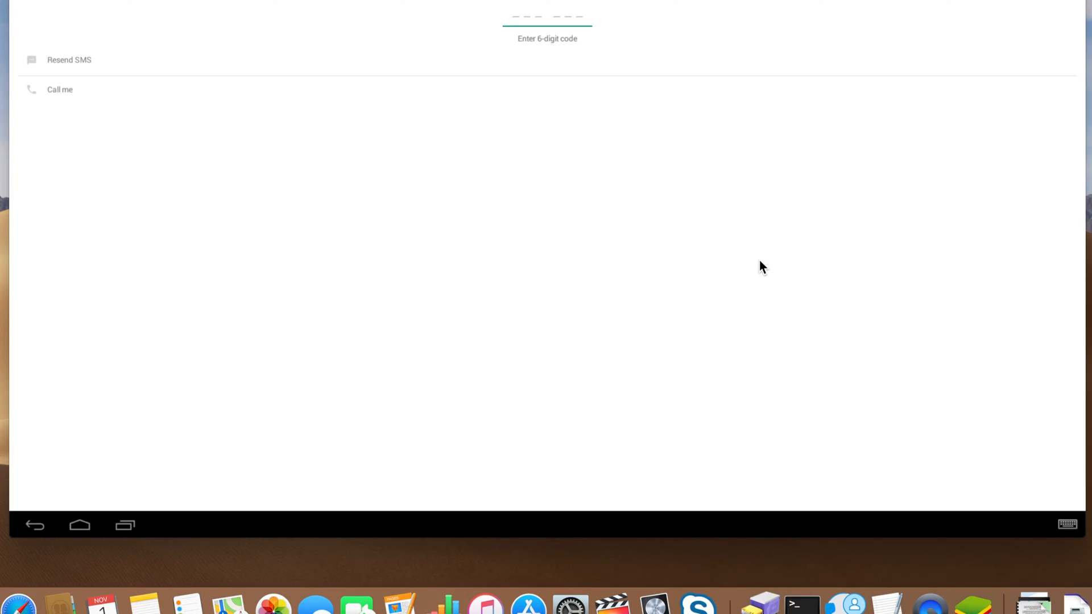
type("11")
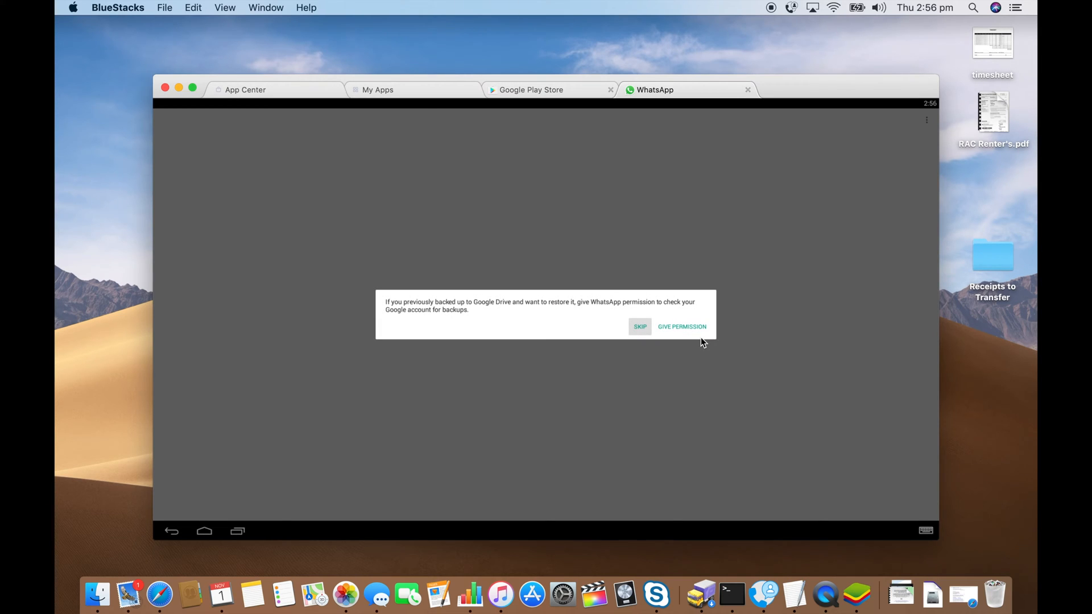
mouse_move(607, 310)
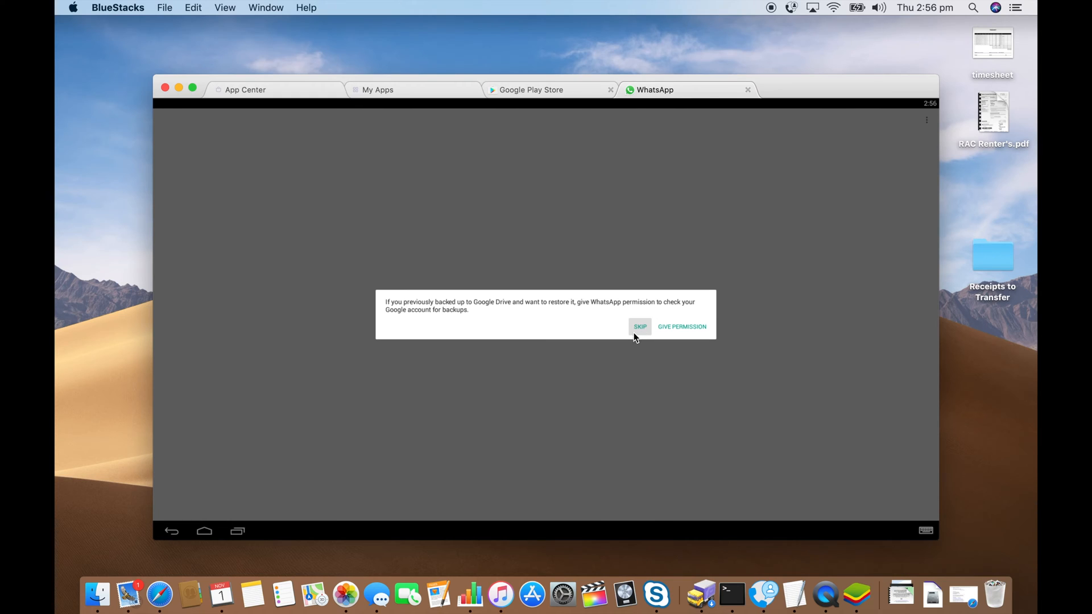
Skip the Google Drive restore and set the profile name to 'James van der Moezel'.
left_click(639, 326)
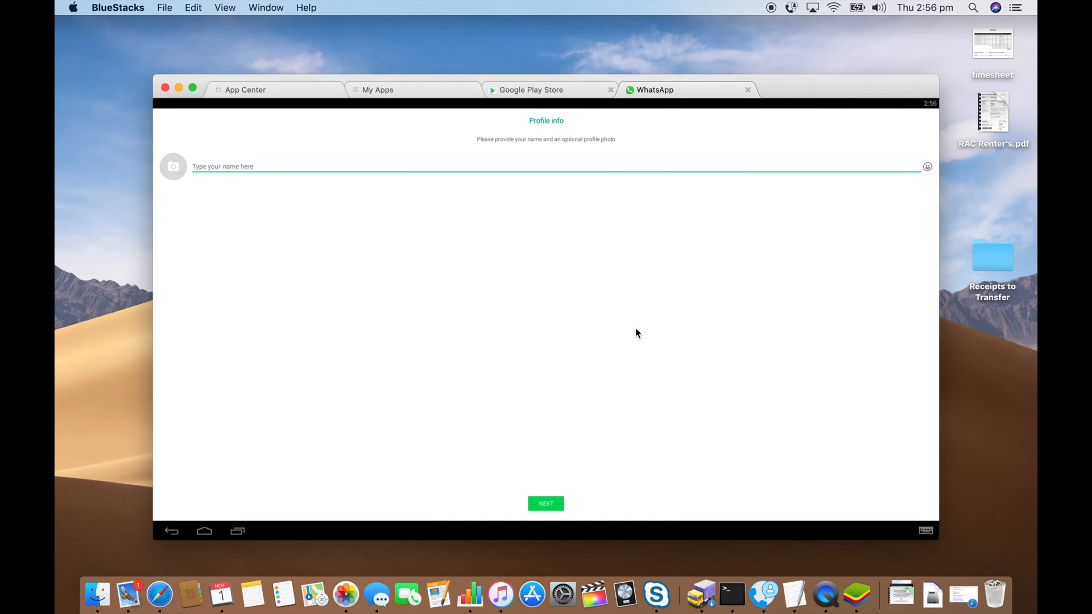
type("James")
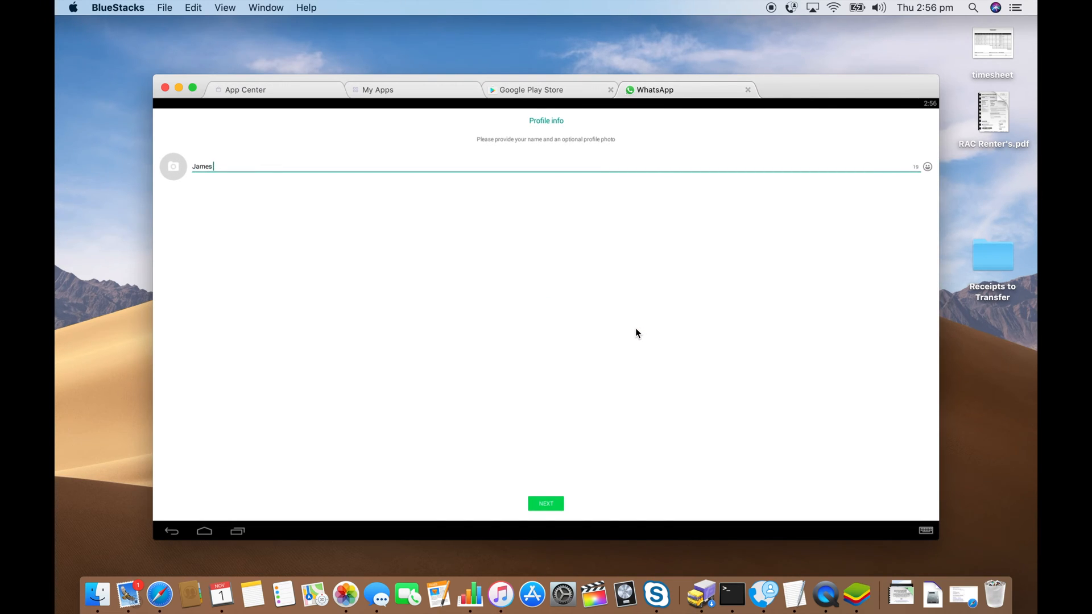
type("van der")
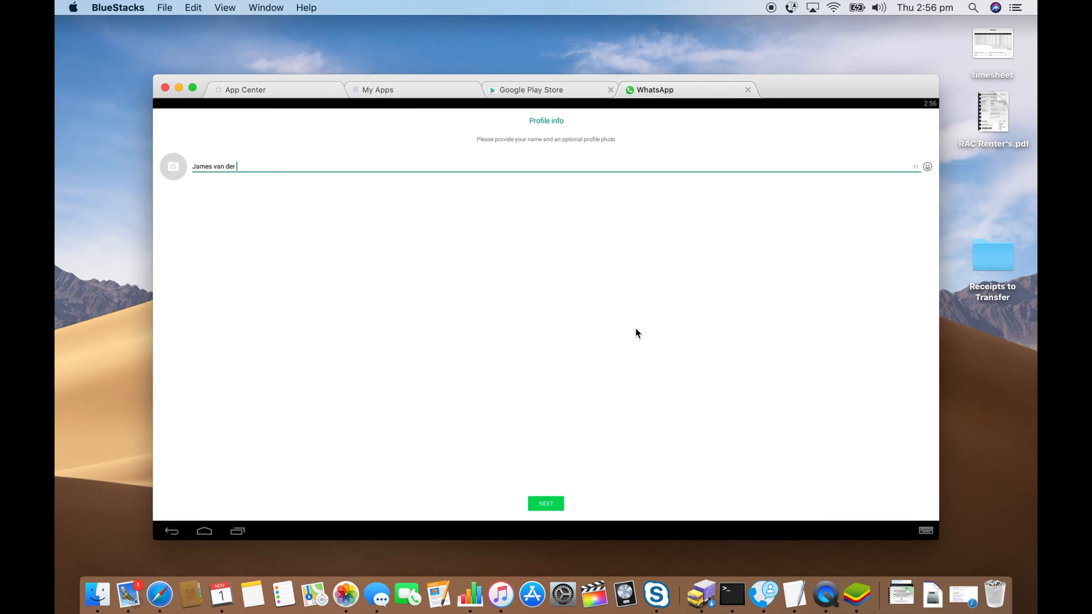
type("Moezel")
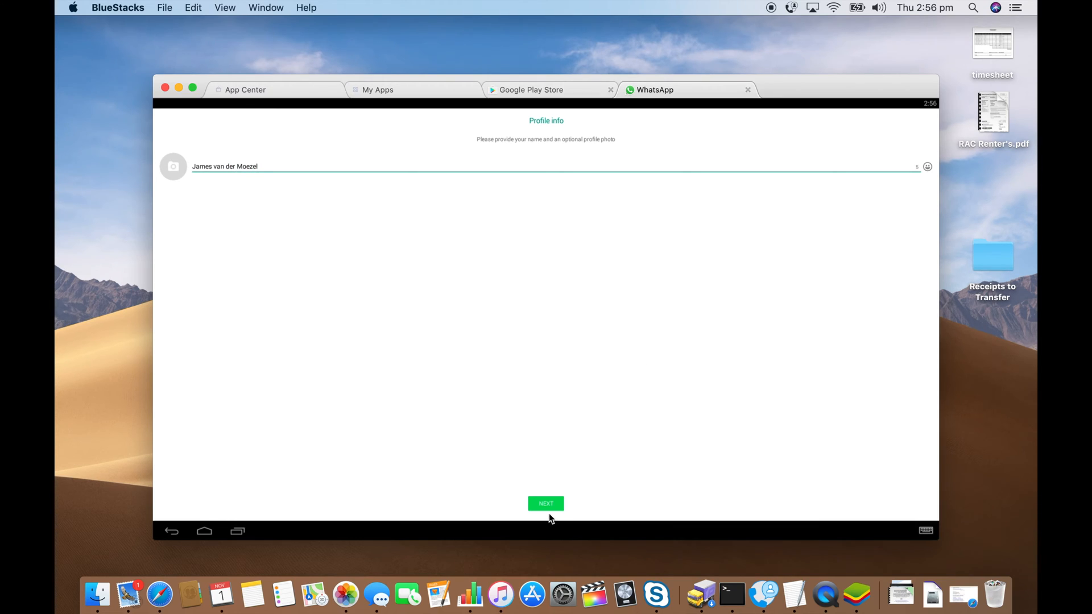
left_click(546, 503)
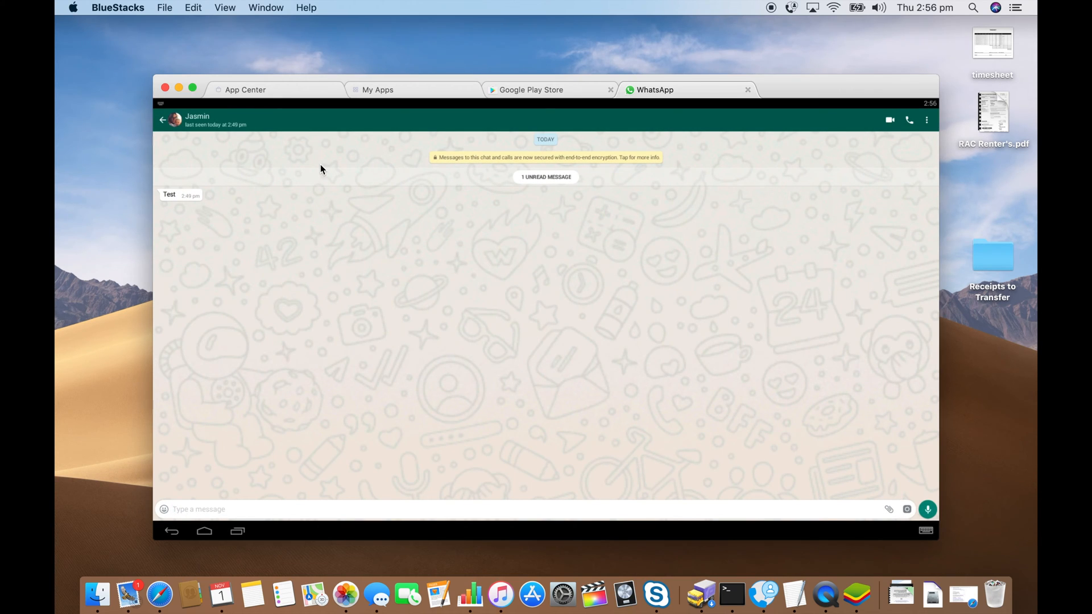
Send the message 'Test!!' in the open WhatsApp chat.
type("Test!!")
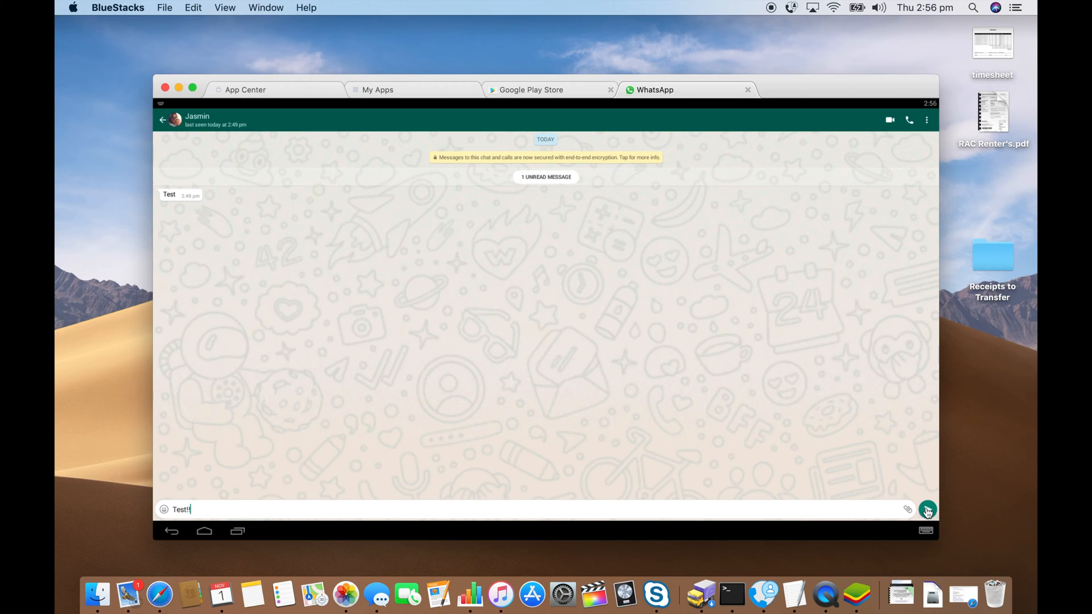
left_click(927, 508)
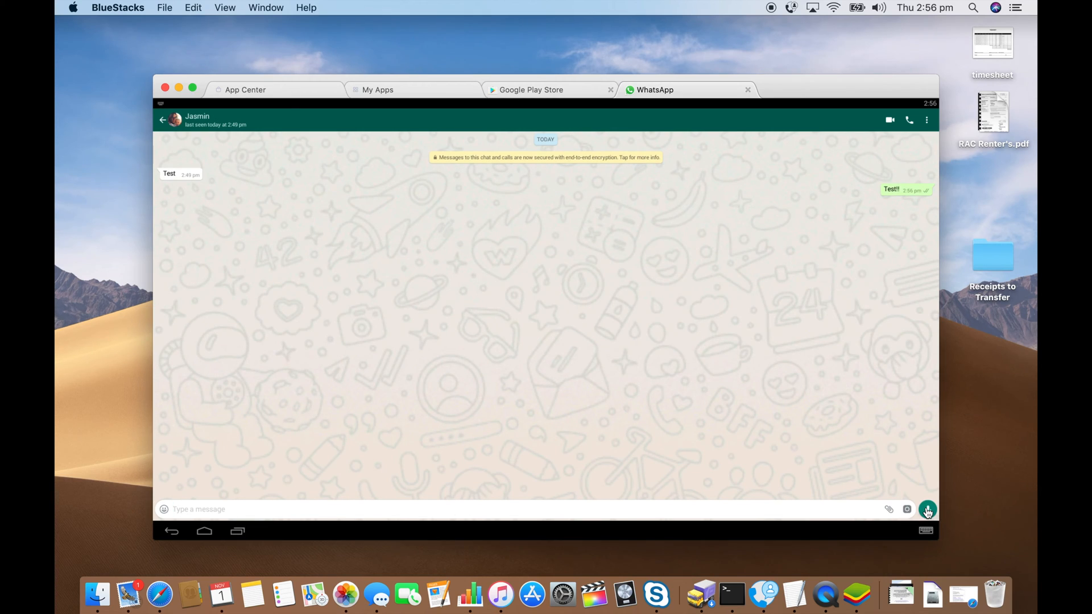